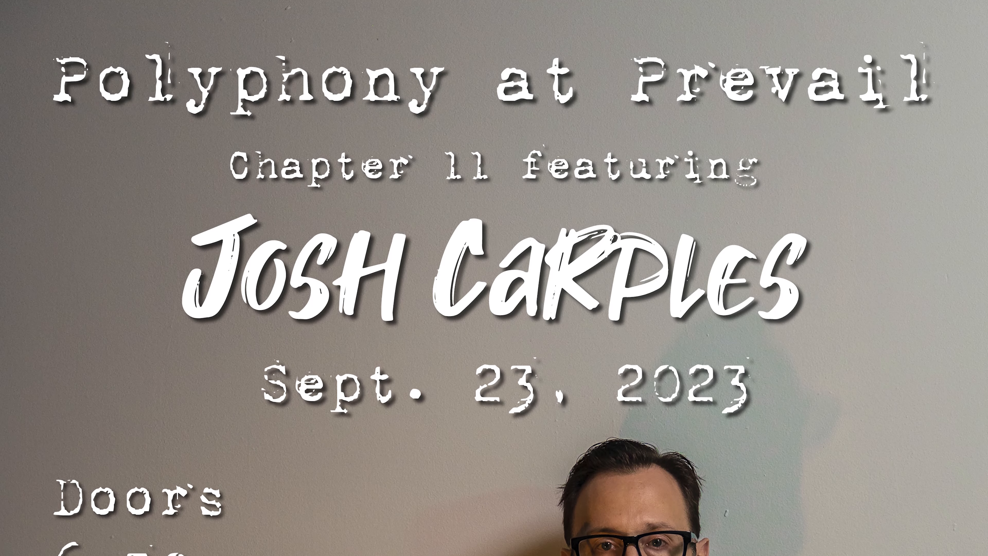
{"action": "scroll", "scroll_direction": "down", "scroll_amount": 3}
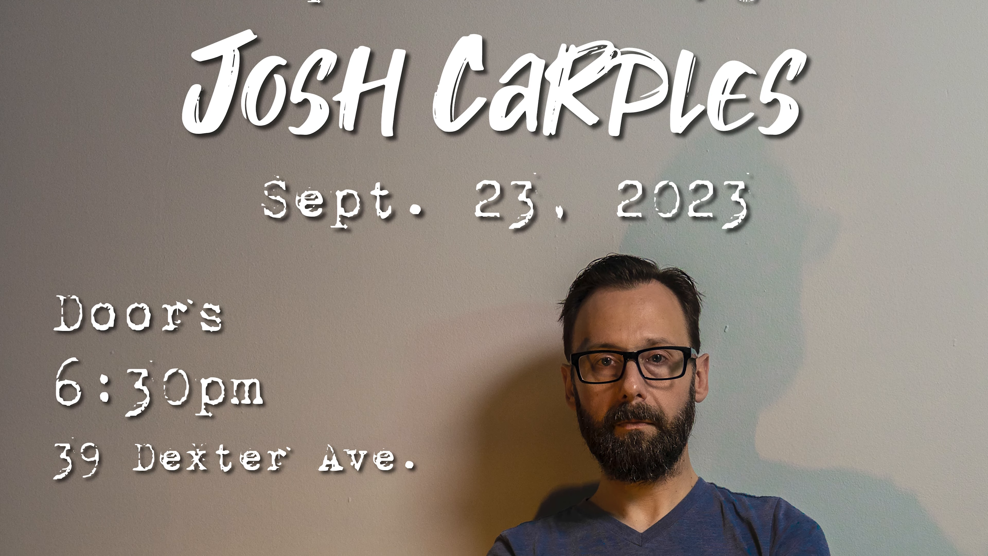
{"action": "scroll", "scroll_direction": "down", "scroll_amount": 3}
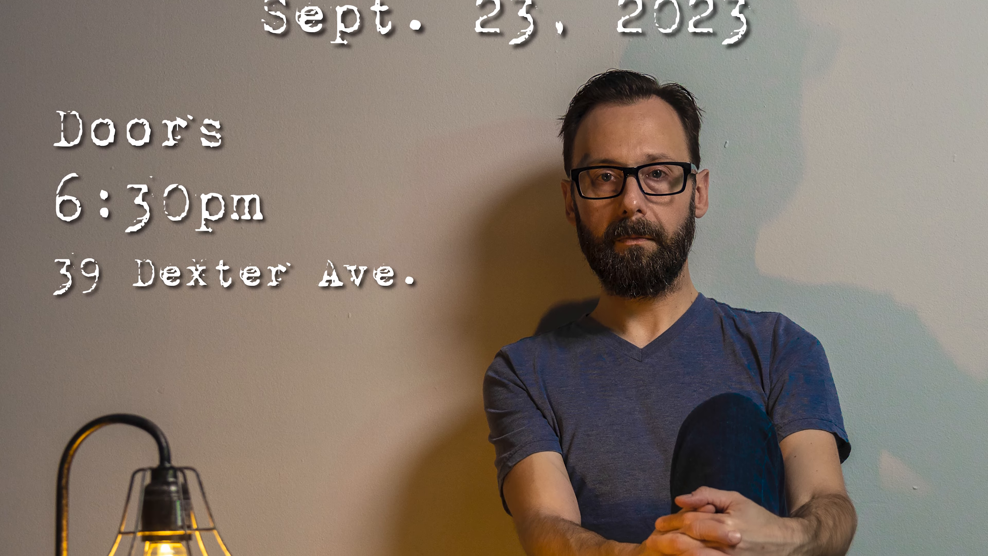
{"action": "scroll", "scroll_direction": "down", "scroll_amount": 3}
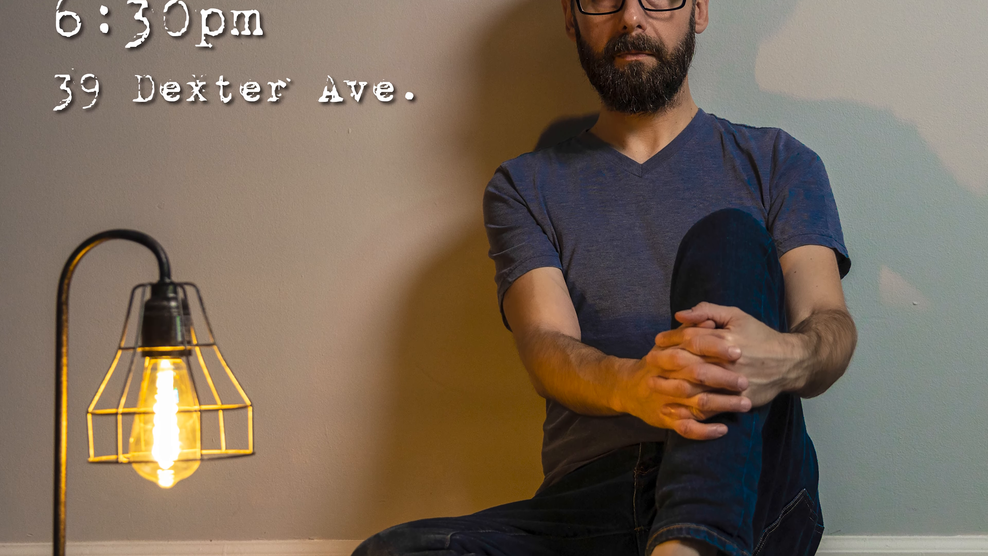